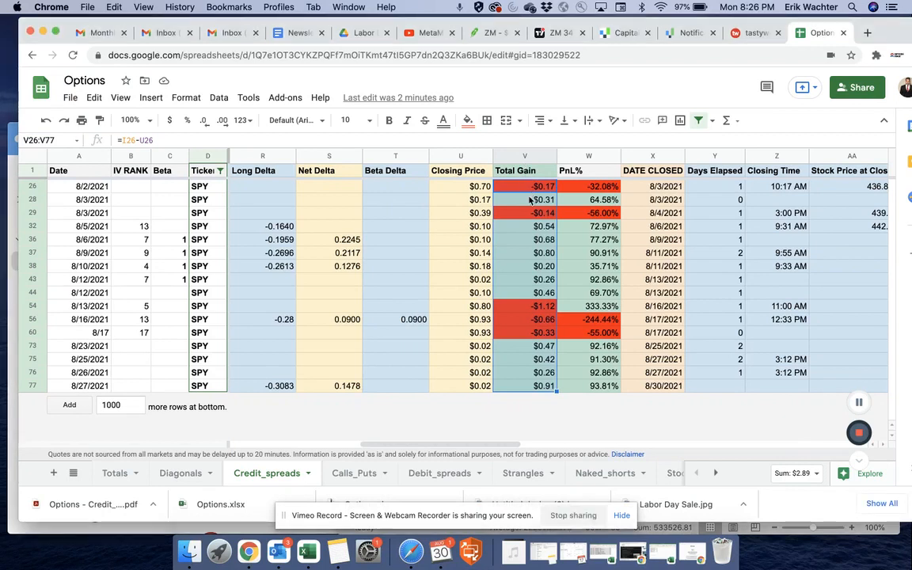
Step: Select the Total Gain column (V) to view sum $2.89, average $0.18, min -$1.12, max $0.91
click(524, 171)
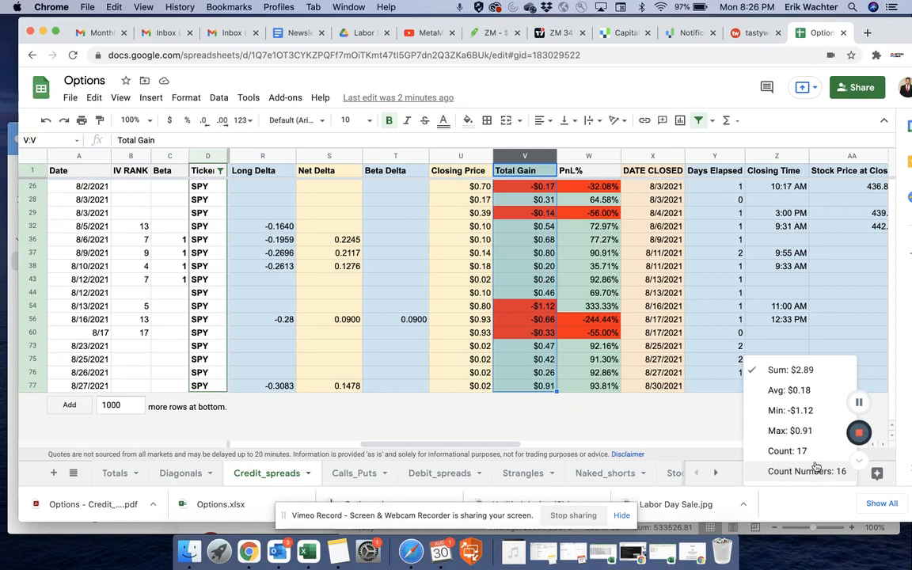
mouse_move(574, 428)
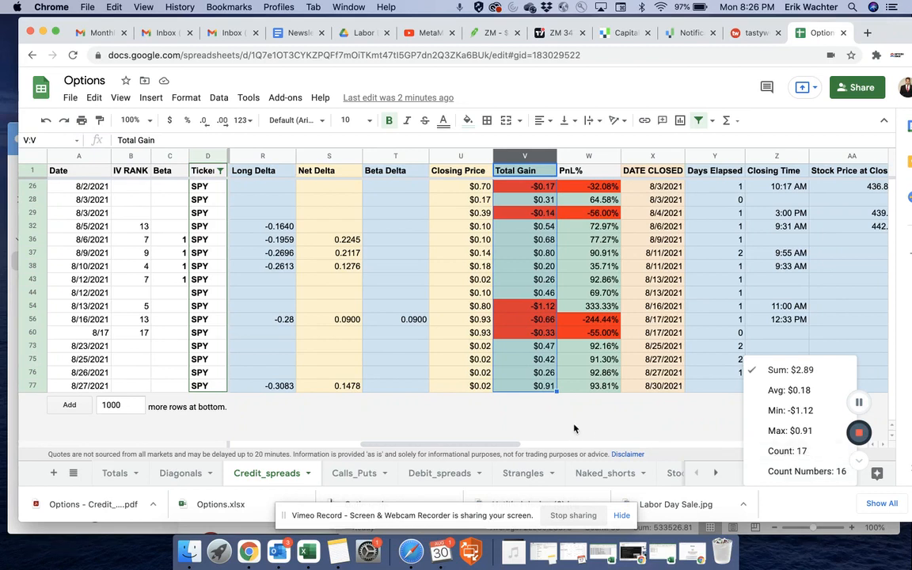
mouse_move(548, 339)
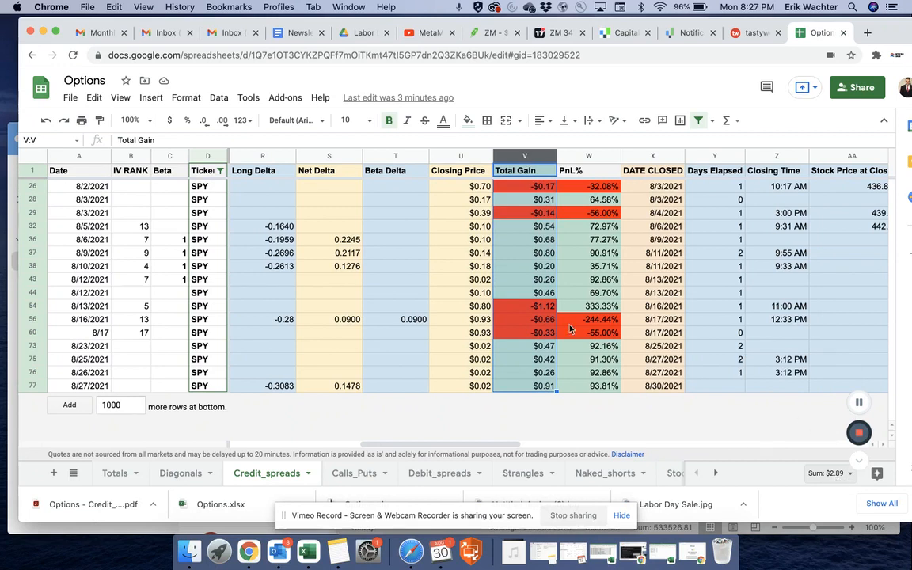
mouse_move(475, 235)
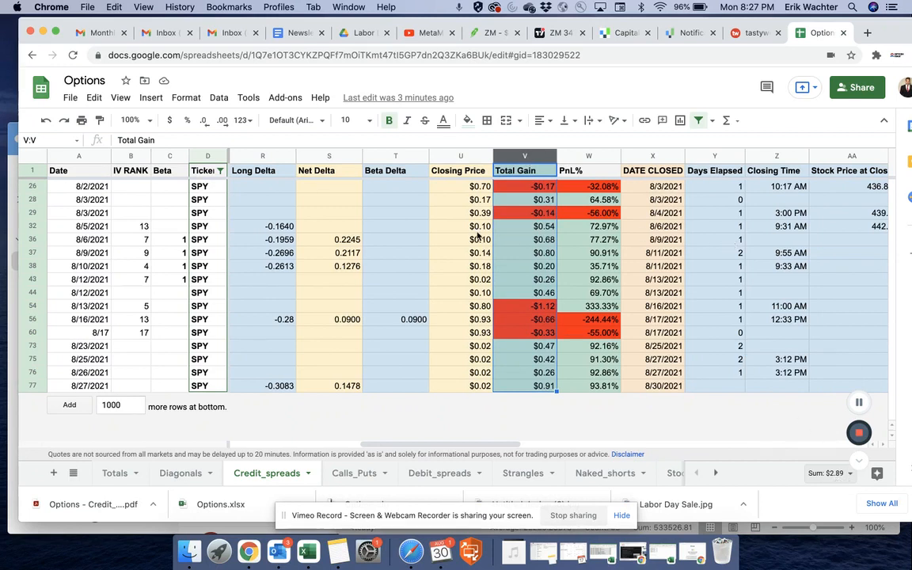
scroll(left, 3)
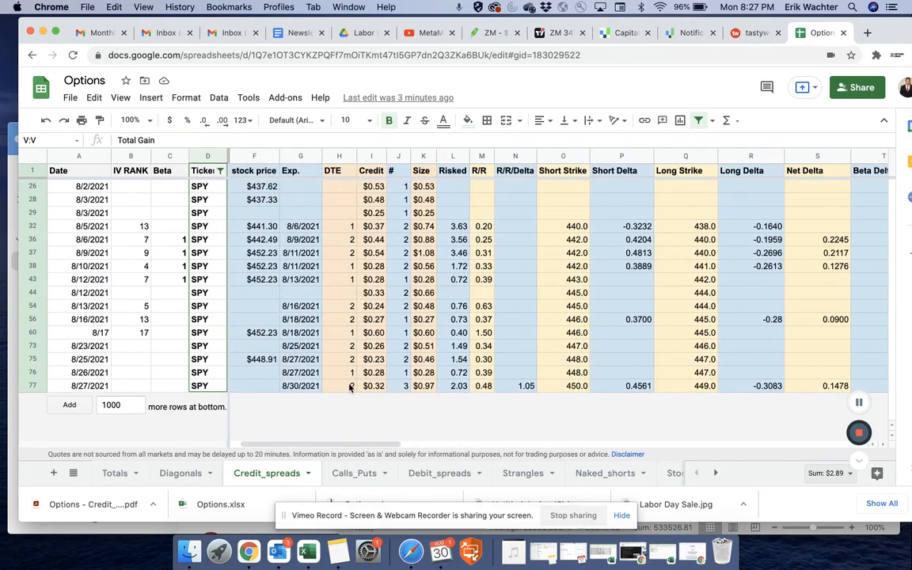
scroll(right, 3)
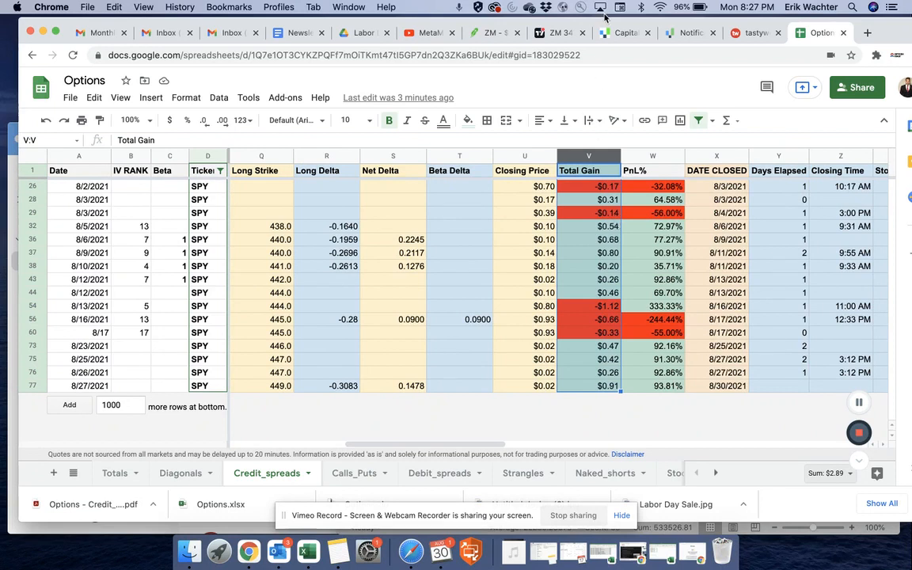
mouse_move(566, 80)
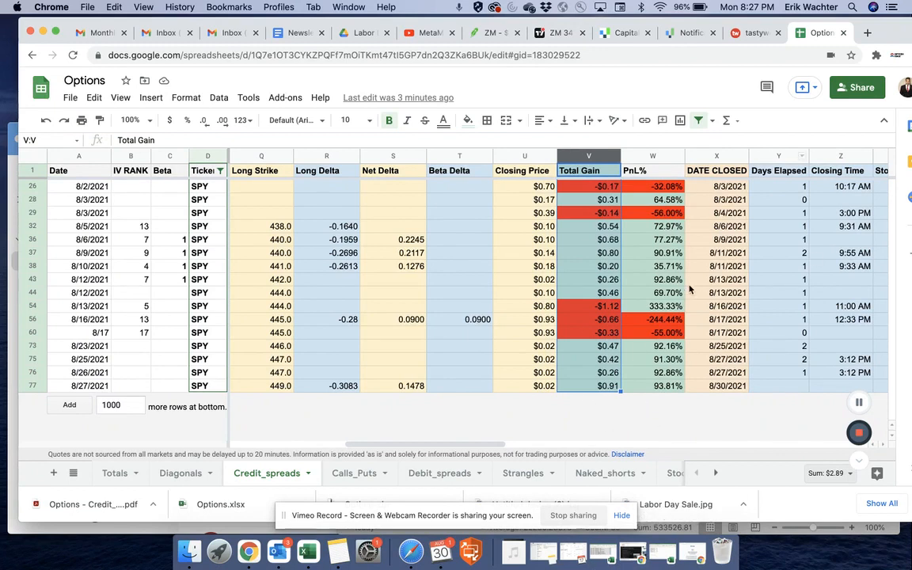
Step: Load the SPY (SPDR S&P 500 ETF Trust) chart in TradingView and adjust its Bollinger Bands to 2 StdDev
click(556, 33)
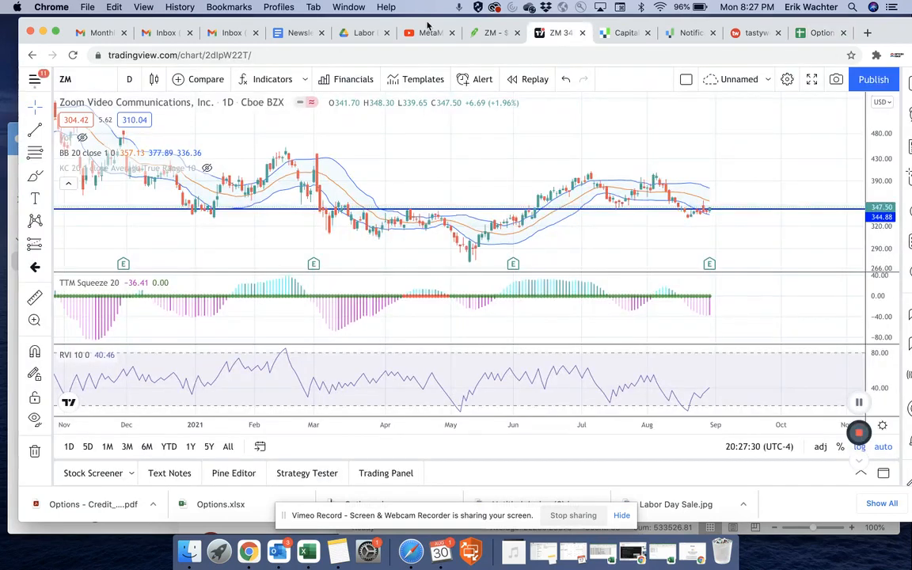
text(SPY)
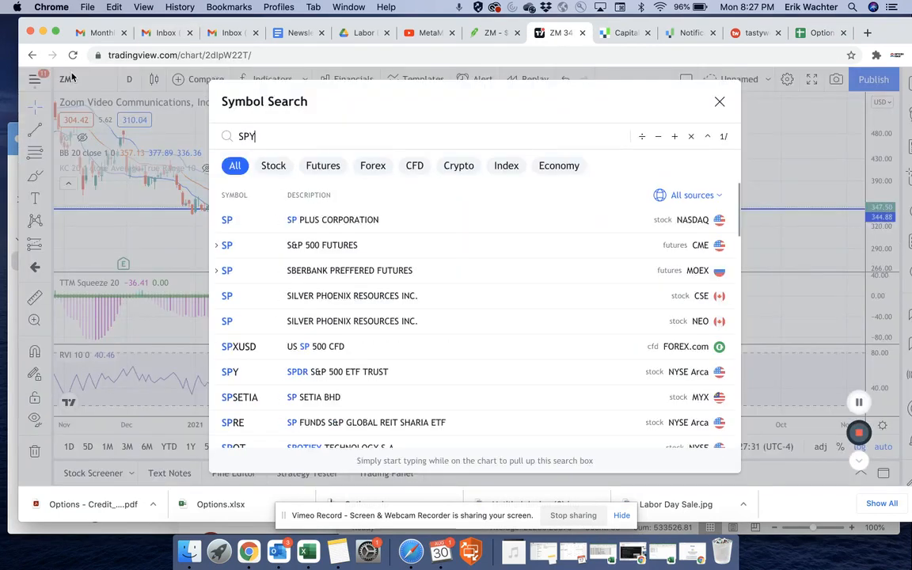
click(230, 371)
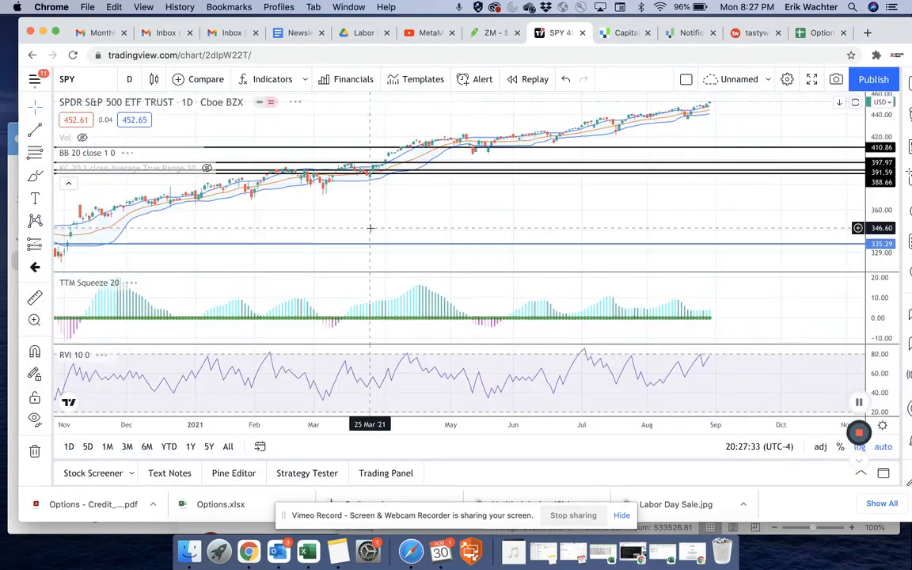
mouse_move(491, 180)
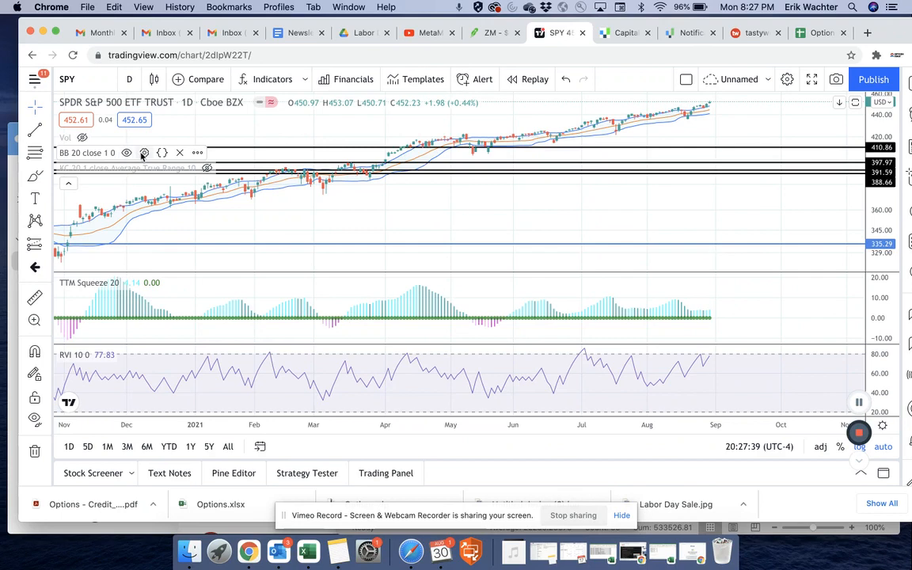
click(161, 153)
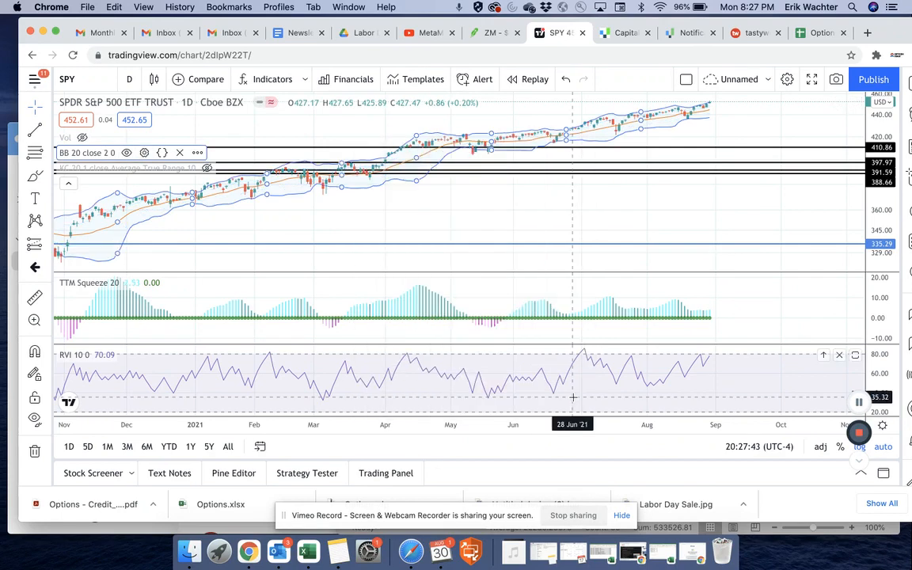
mouse_move(719, 181)
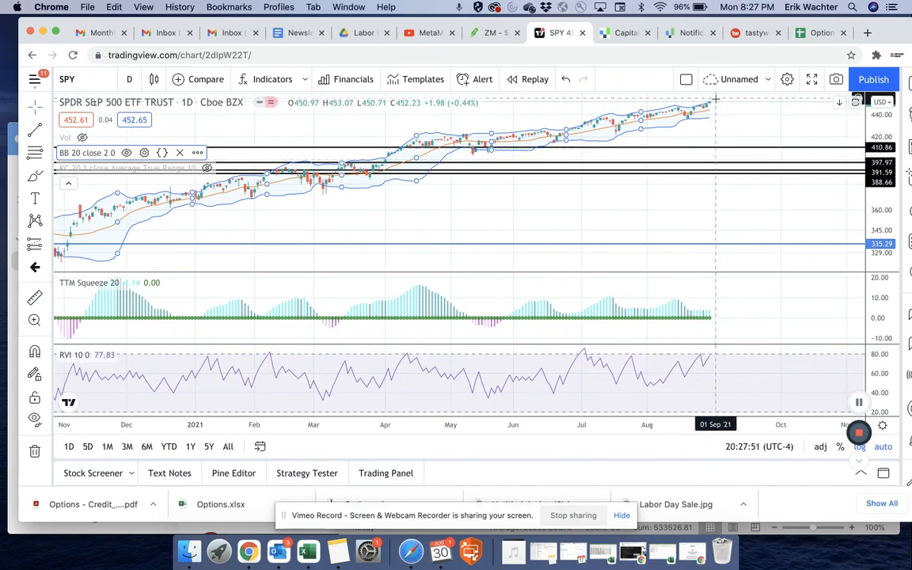
mouse_move(709, 107)
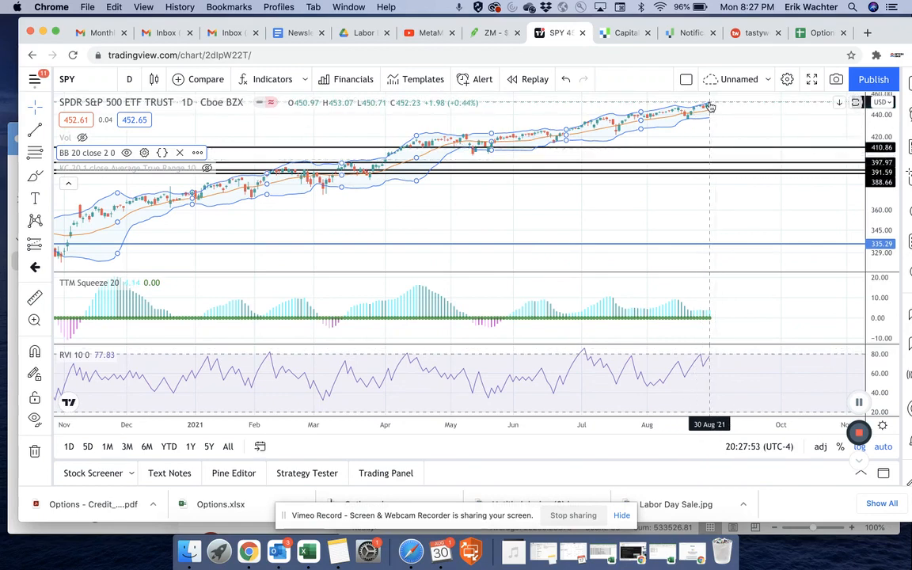
mouse_move(682, 109)
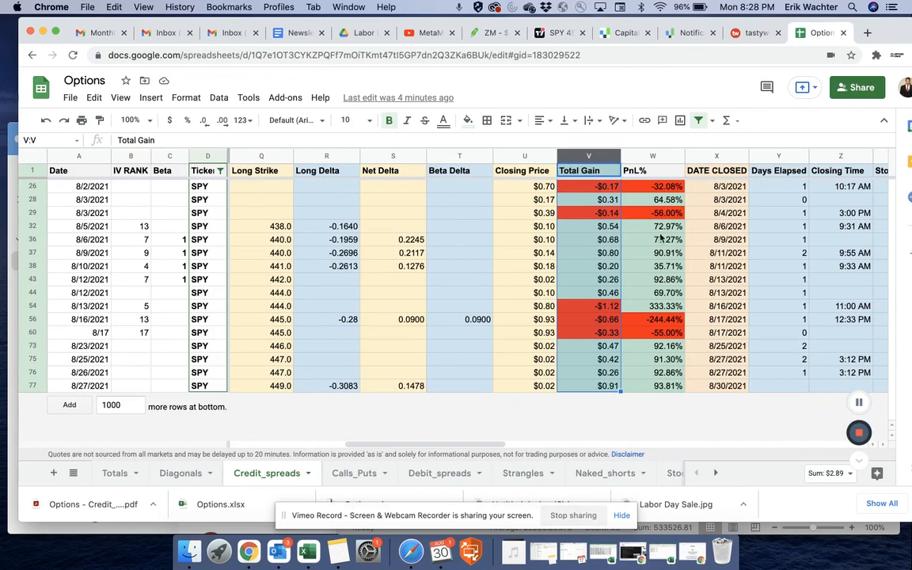
mouse_move(590, 261)
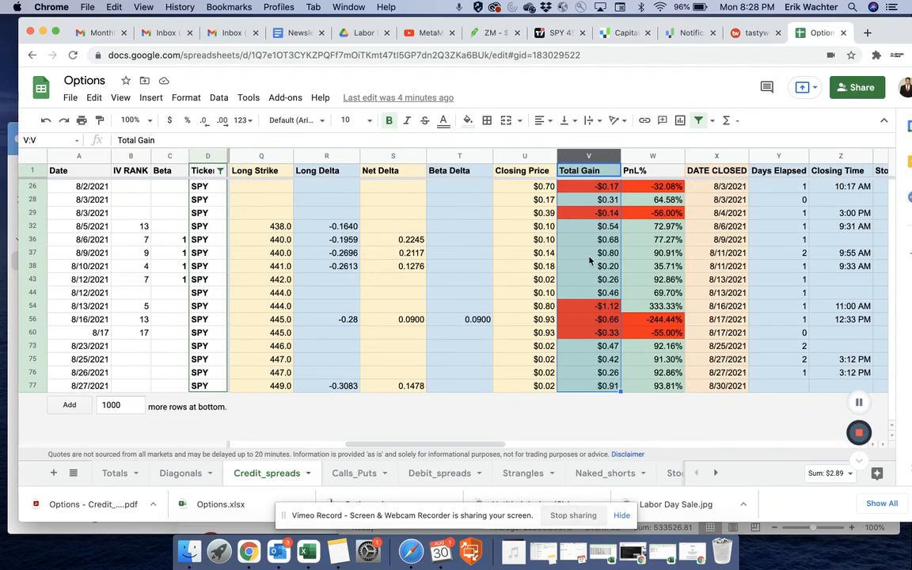